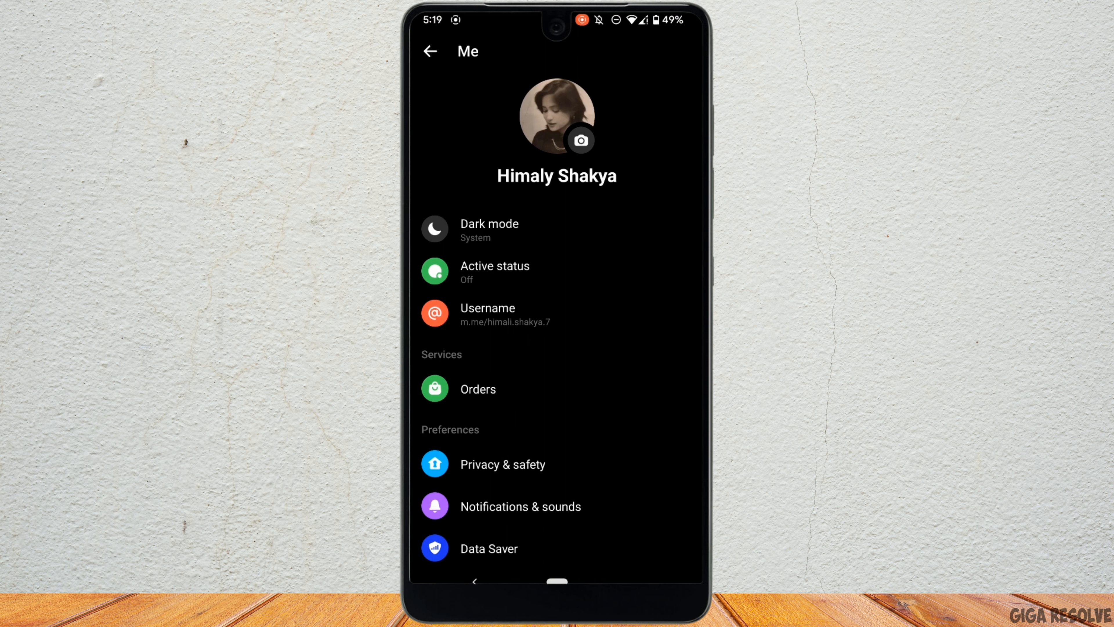
Scroll the Me screen down until the Account section with Account settings shows.
scroll("down", 3)
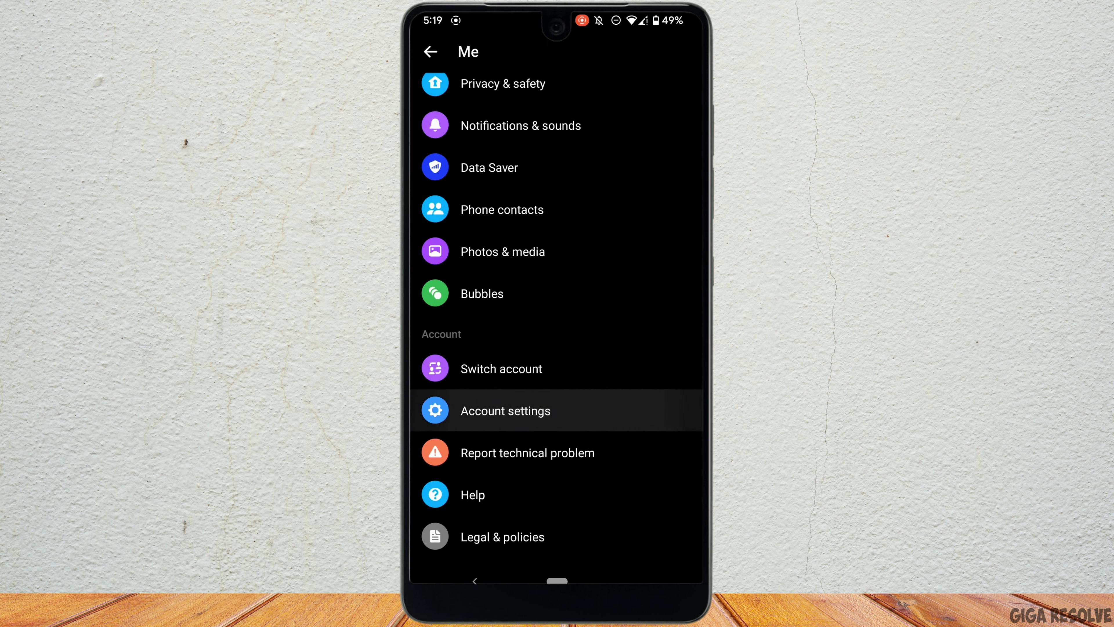
From Account settings' Security and login, log out of all sessions and confirm the logout.
left_click(505, 410)
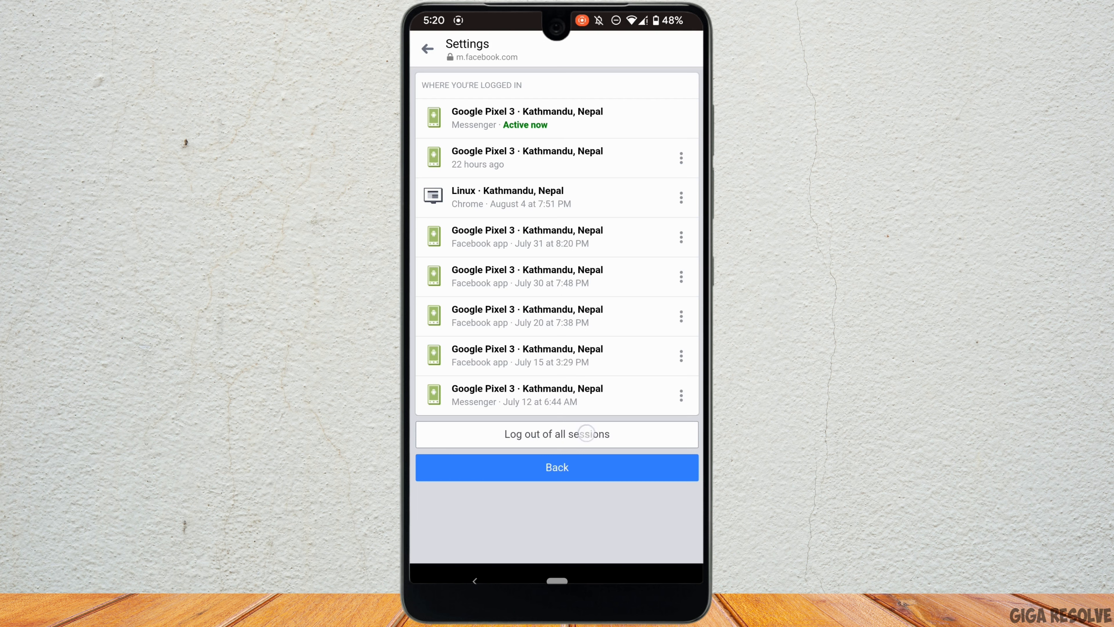
left_click(586, 434)
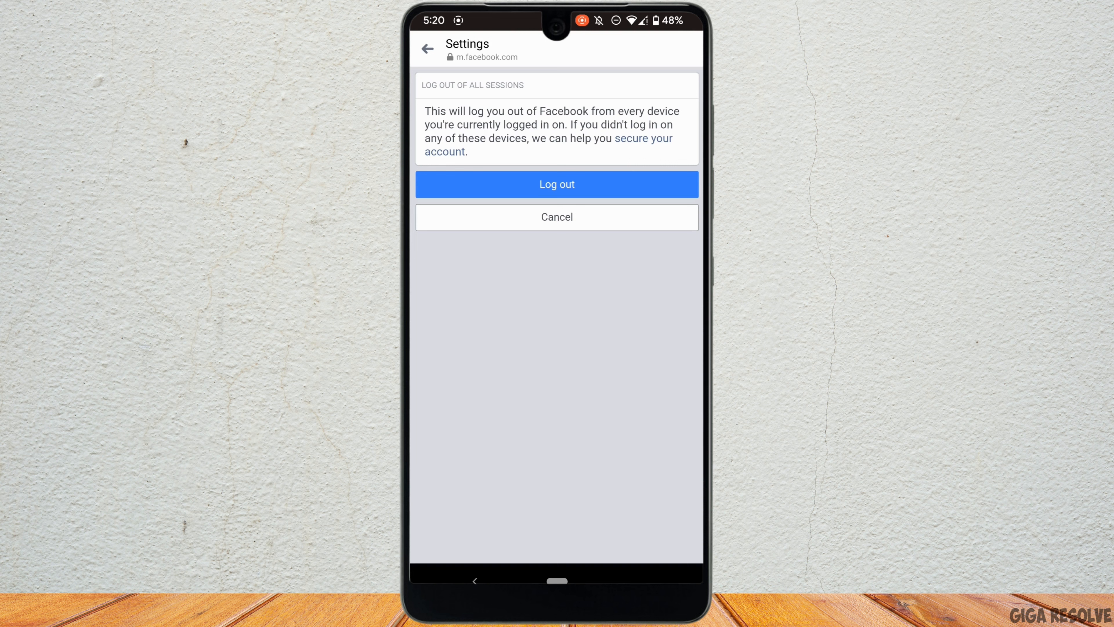
left_click(557, 184)
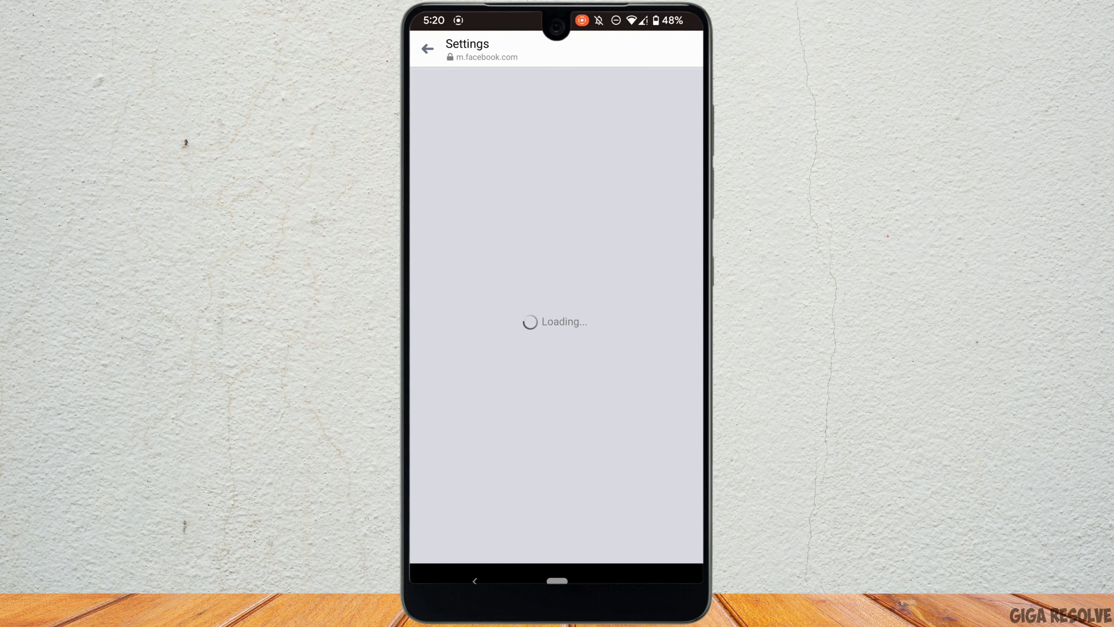